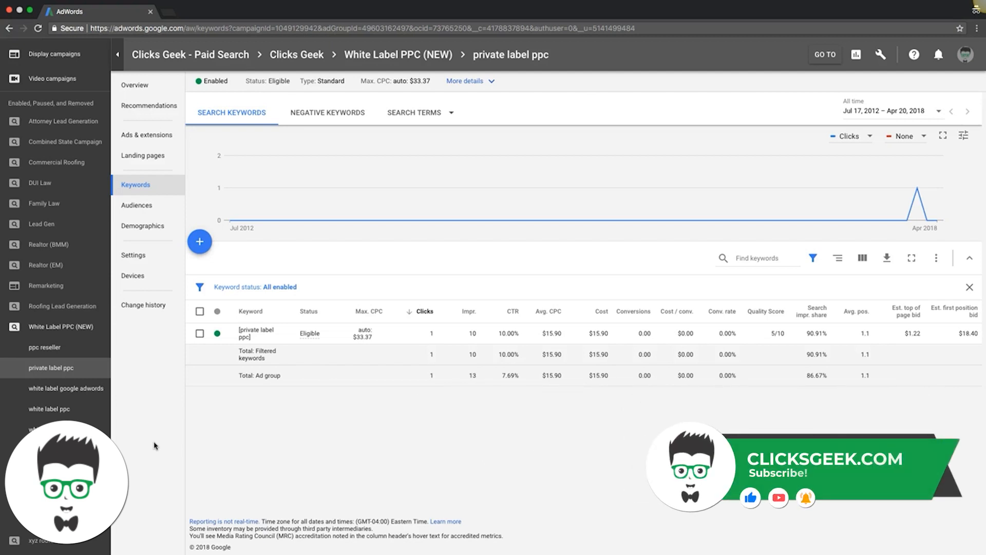
mouse_move(130, 402)
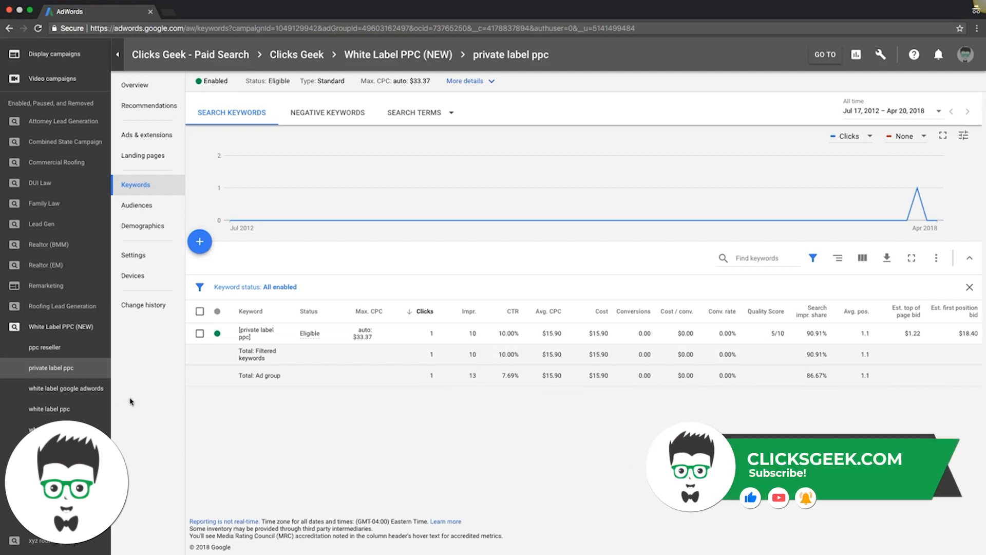
mouse_move(50, 373)
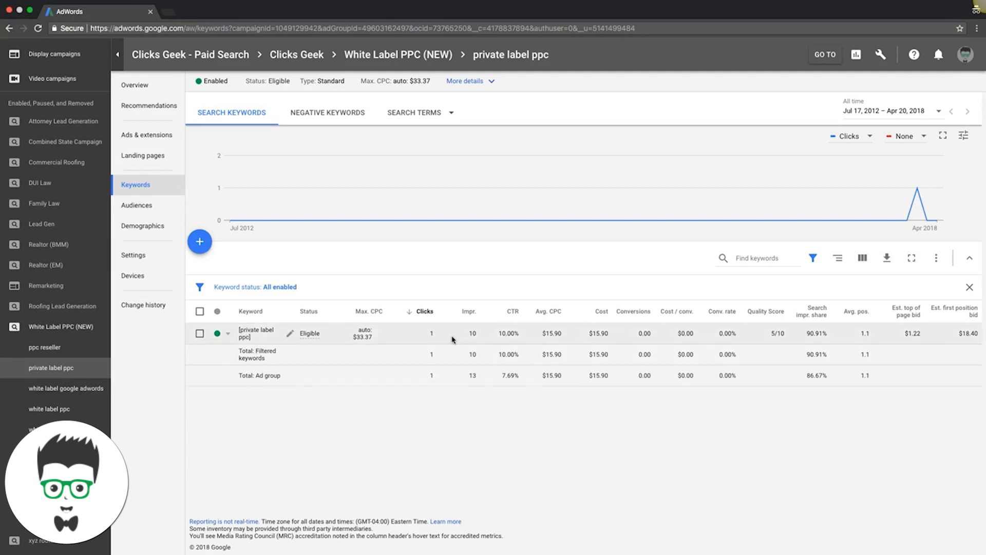
mouse_move(465, 341)
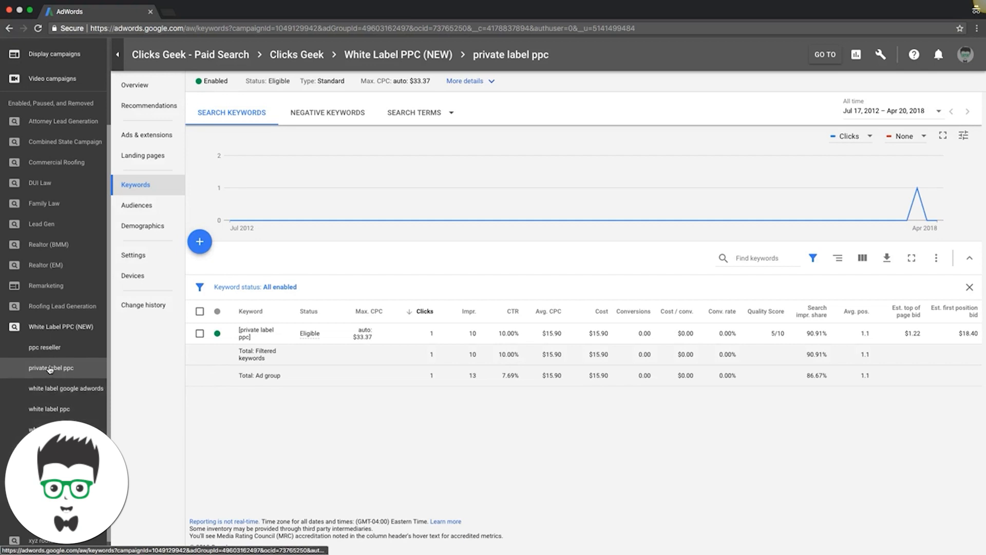
mouse_move(66, 388)
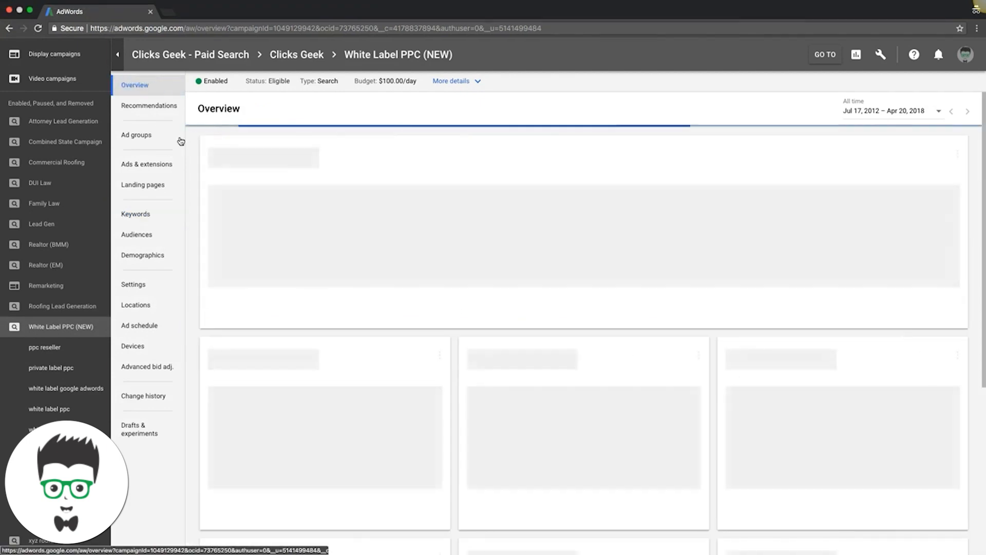
Step: Show the White Label PPC (NEW) campaign's ad groups with their clicks, costs and conversions
click(135, 135)
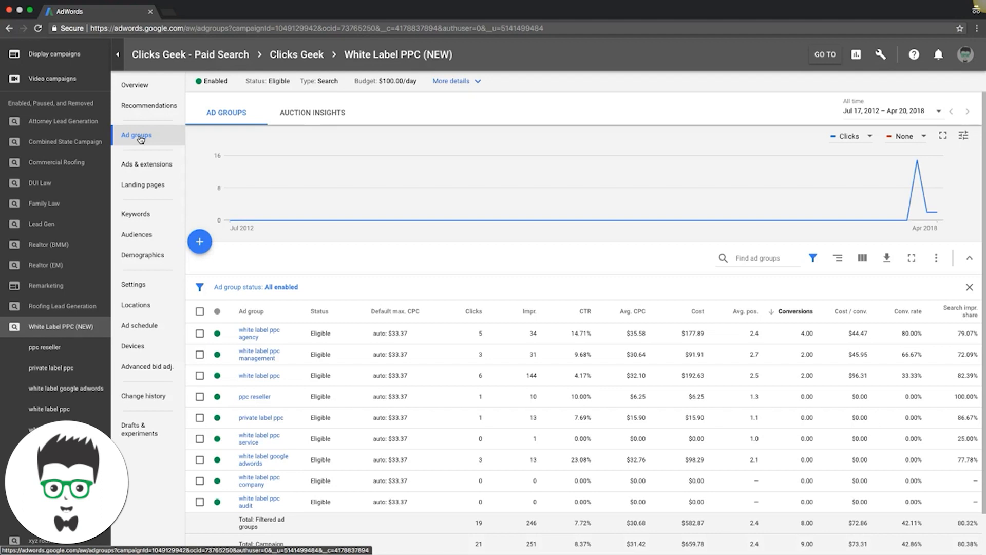
mouse_move(170, 142)
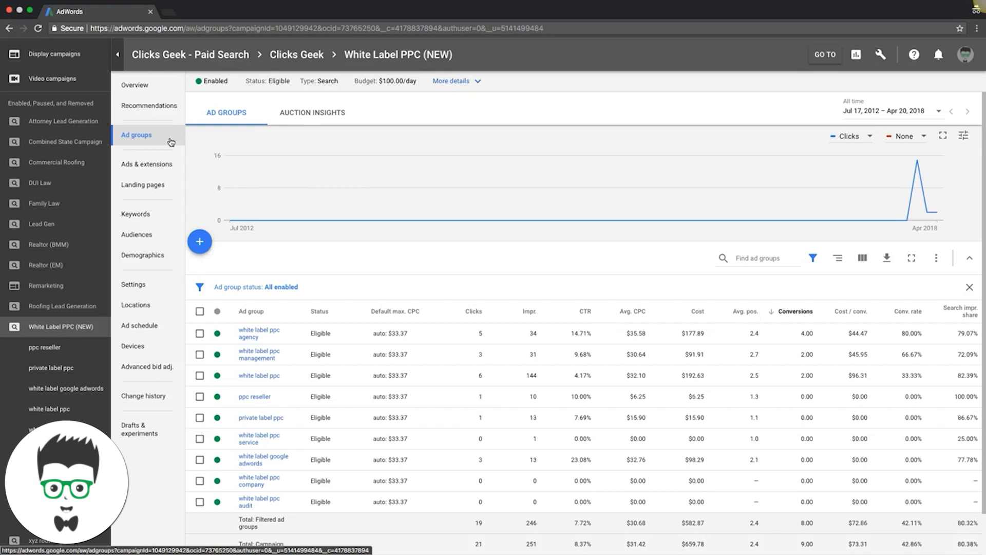